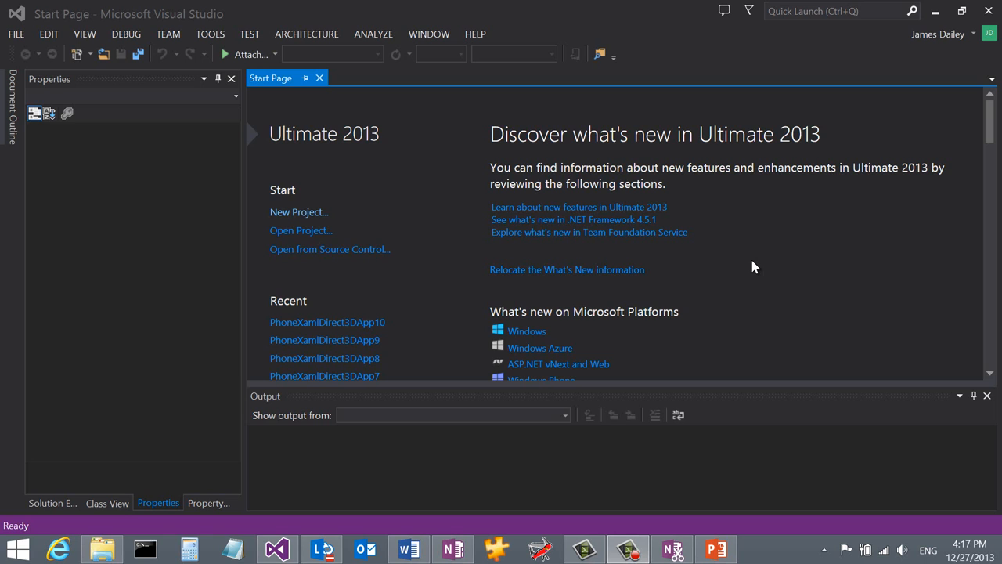
pyautogui.moveTo(23, 35)
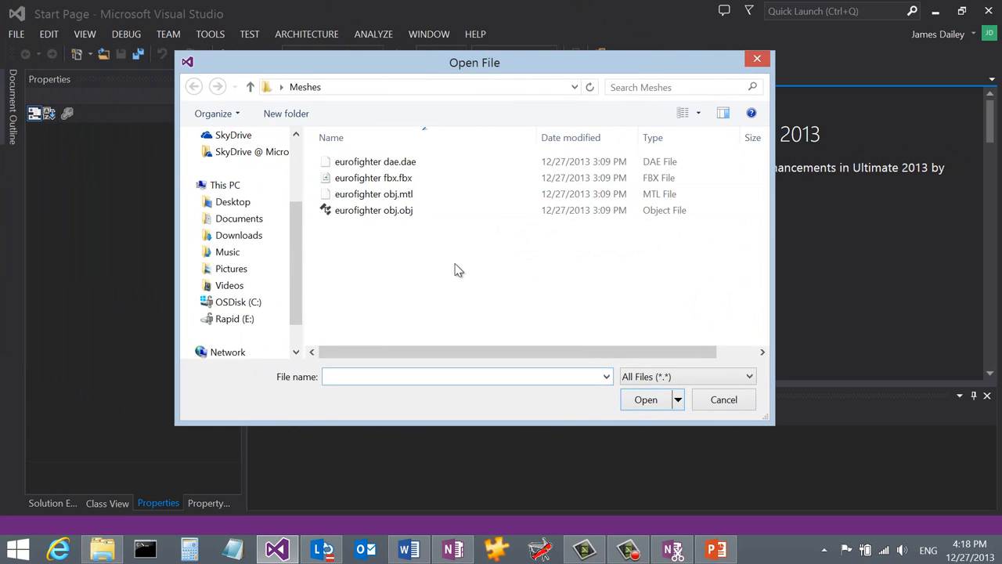
pyautogui.moveTo(485, 251)
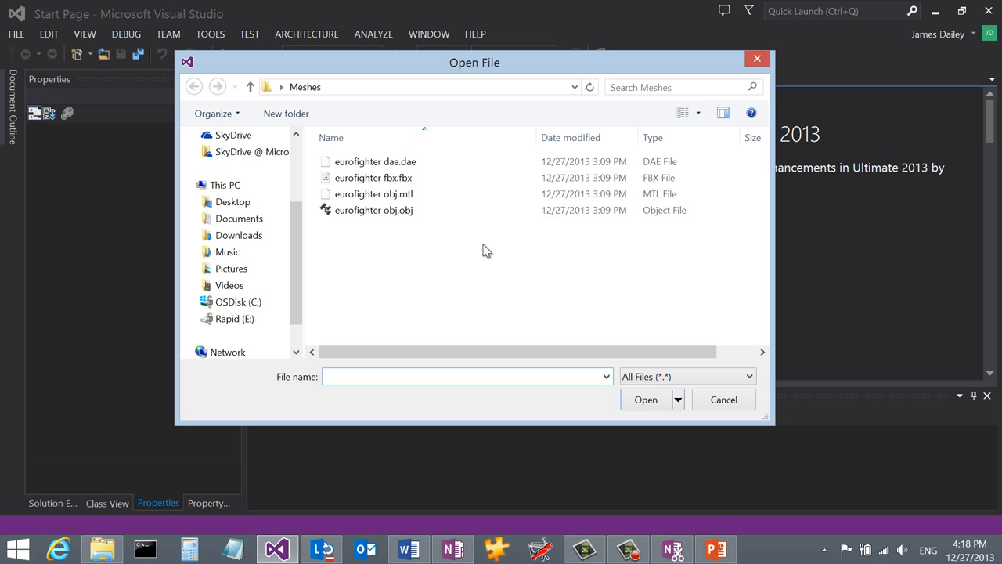
# Open eurofighter dae.dae from the Meshes folder in the model editor.
pyautogui.click(376, 161)
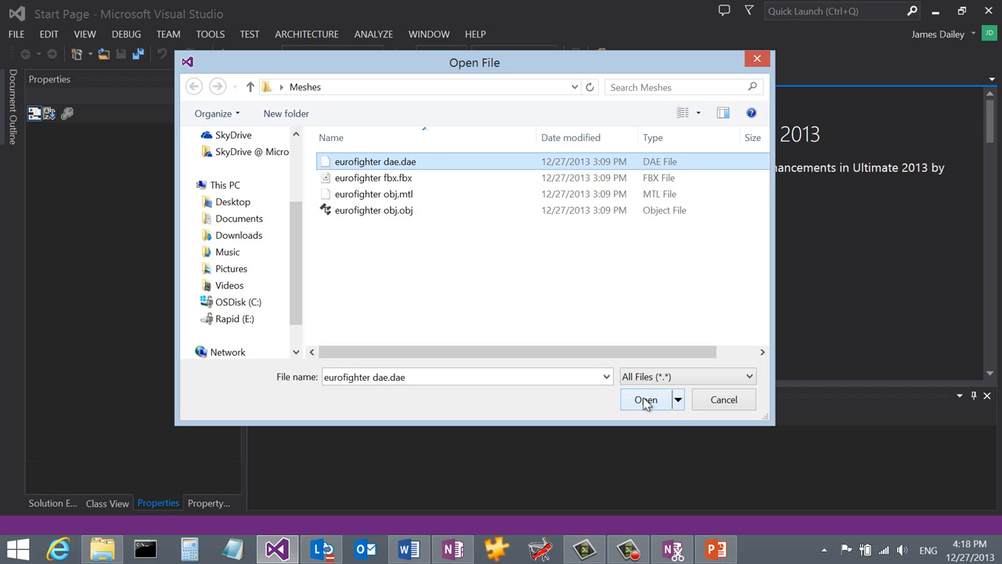
pyautogui.click(646, 399)
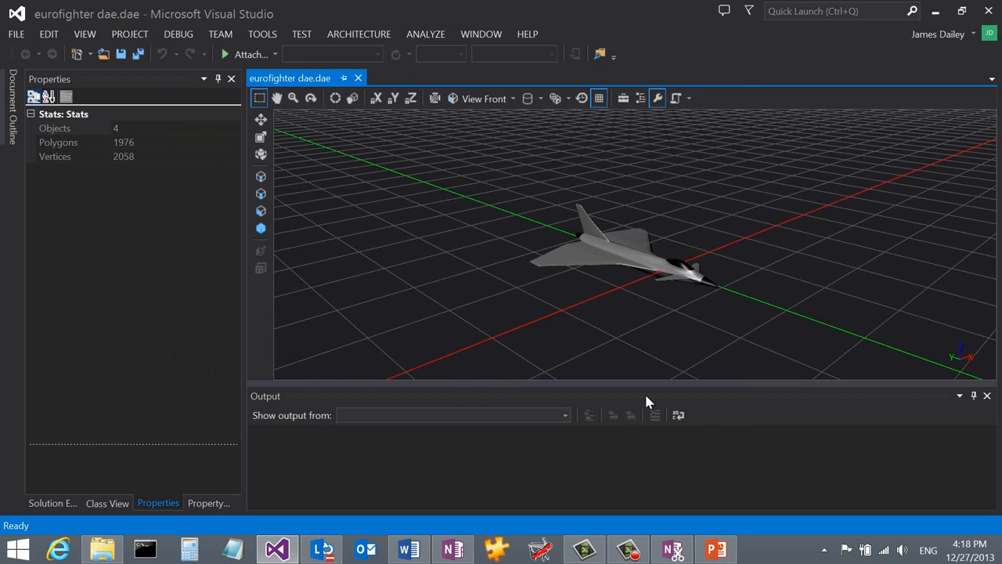
pyautogui.moveTo(763, 228)
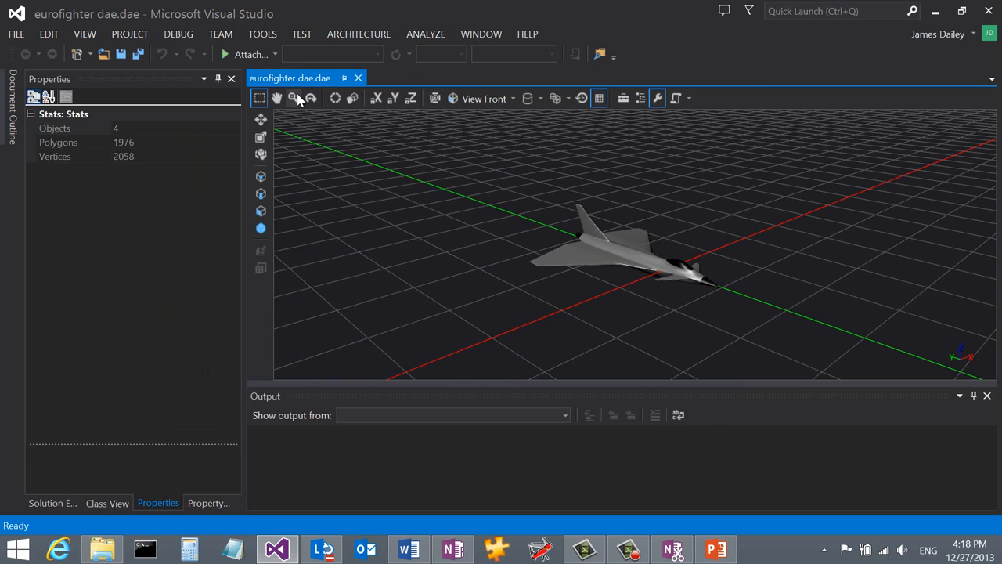
# Switch to the Orbit tool to rotate the view around the jet.
pyautogui.click(311, 97)
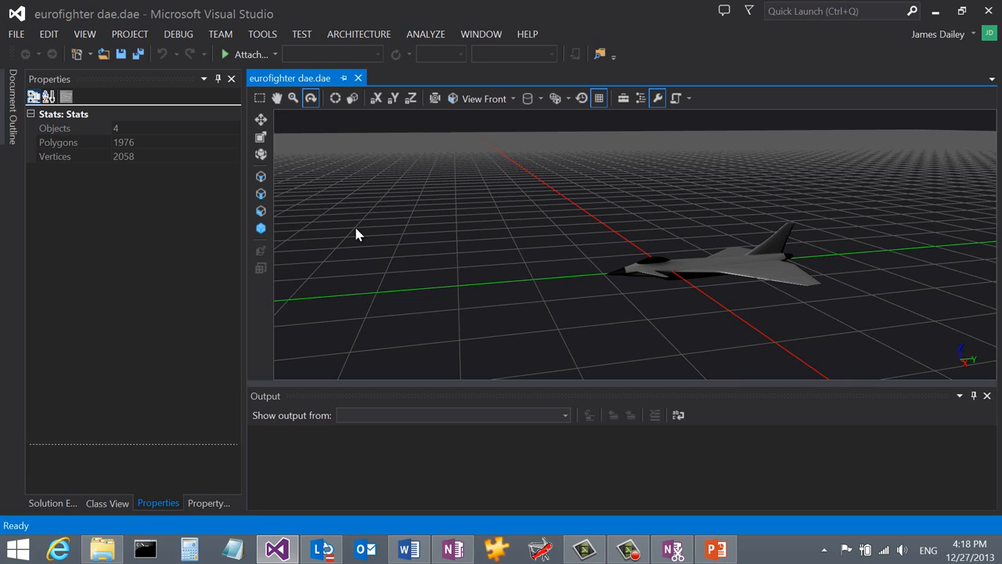
pyautogui.moveTo(716, 262)
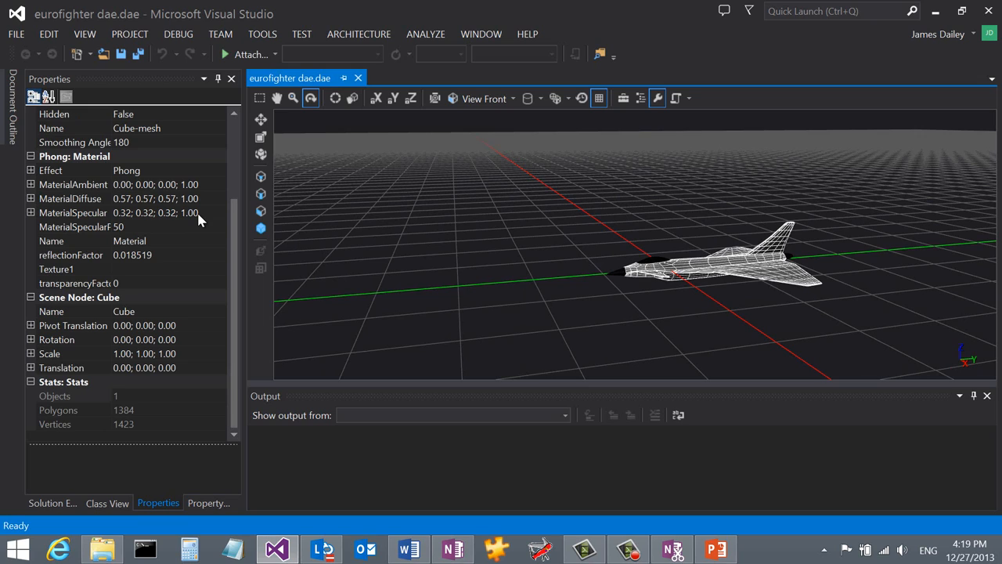
pyautogui.moveTo(170, 227)
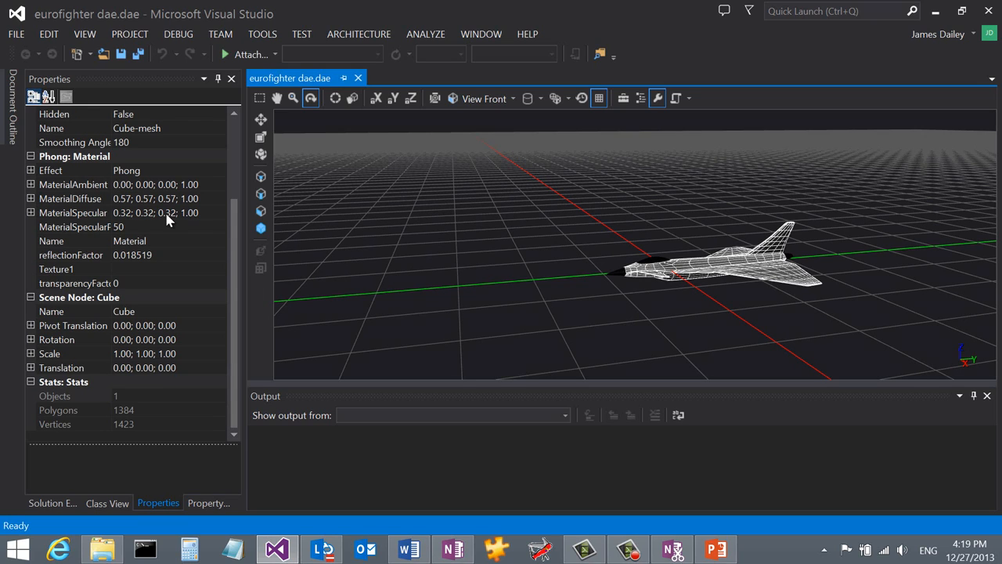
# Expand MaterialDiffuse to show its Red, Green, Blue and Alpha fields.
pyautogui.click(30, 198)
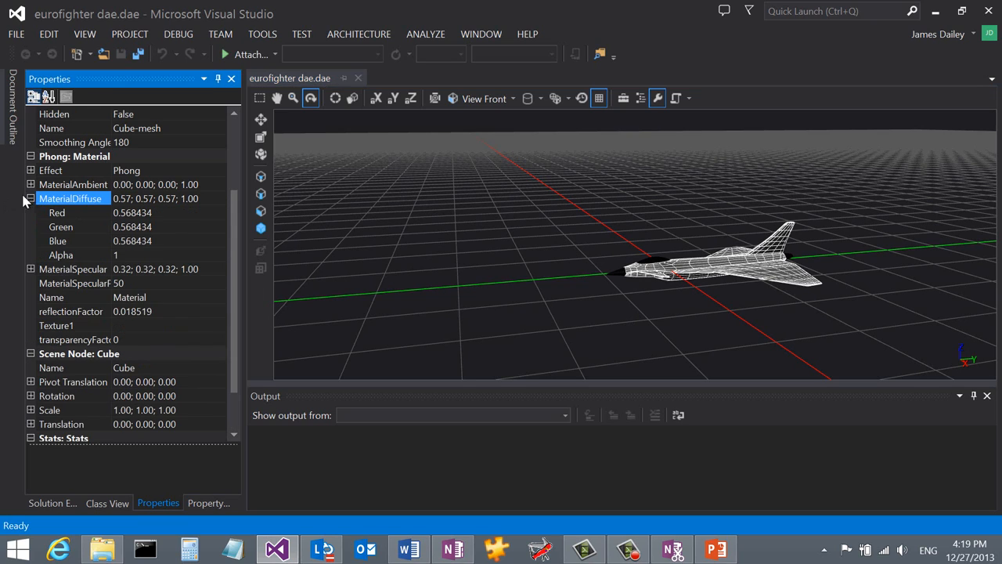
pyautogui.click(61, 227)
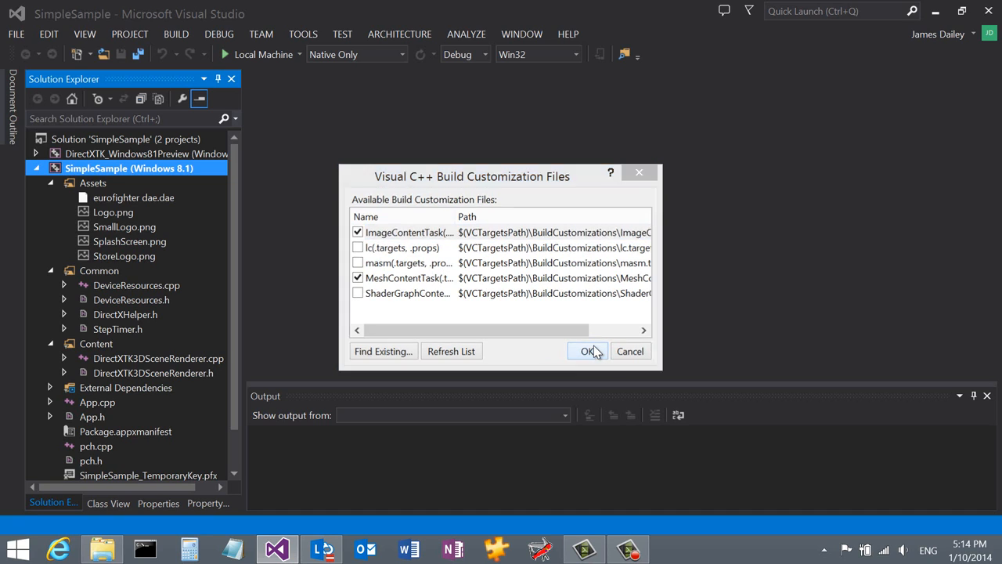
# Confirm ImageContentTask and MeshContentTask build customizations with OK.
pyautogui.click(588, 351)
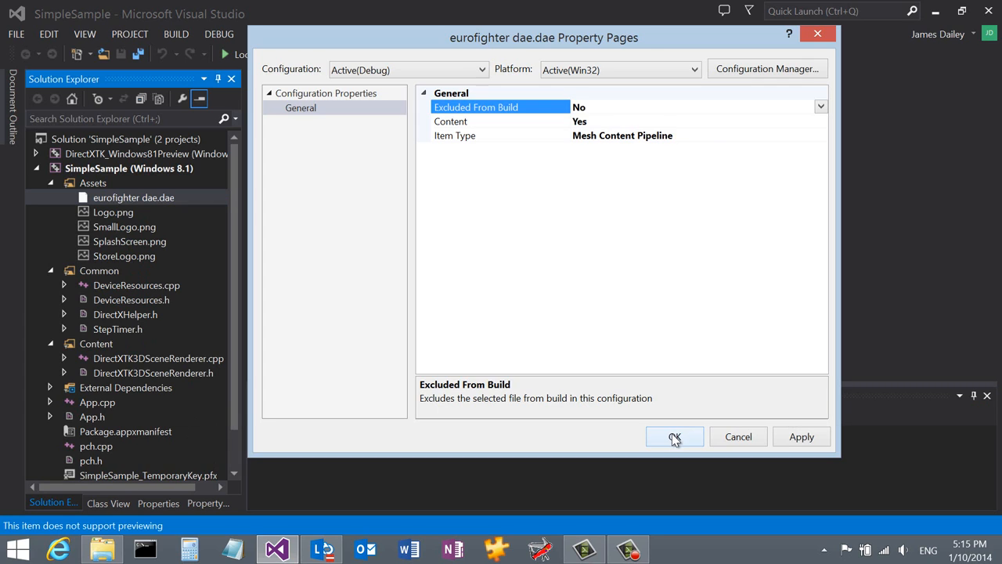
# Apply Item Type Mesh Content Pipeline and Content Yes to the model file.
pyautogui.click(675, 437)
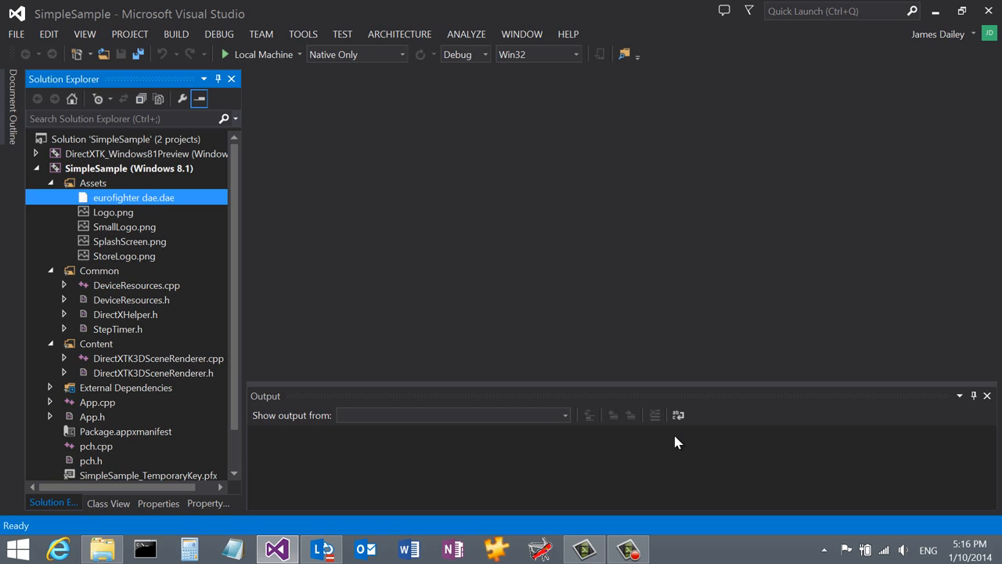
# Open DirectXTK3DSceneRenderer.cpp and set the CreateFromCMO file name to eurofighter dae.cmo.
pyautogui.click(157, 358)
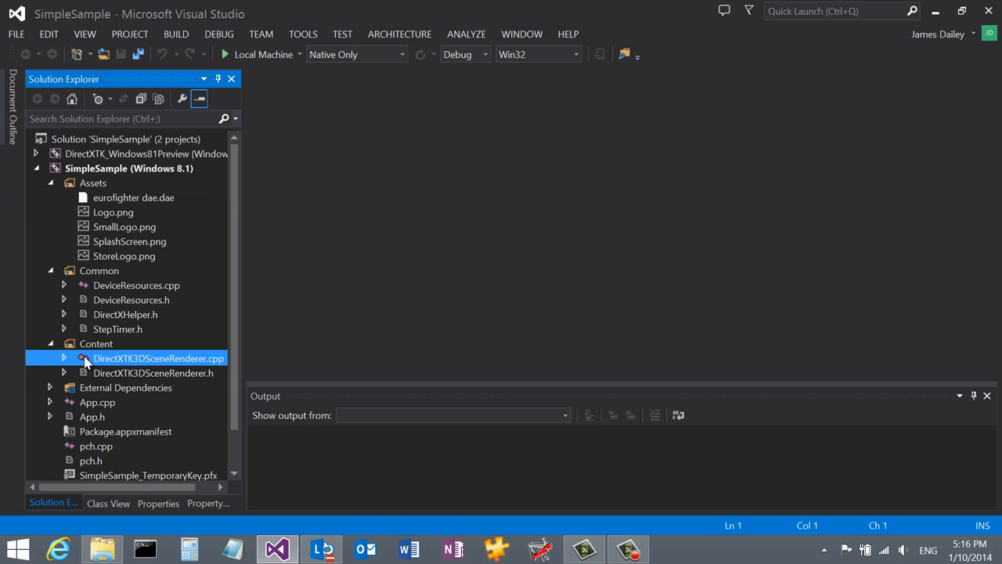
pyautogui.doubleClick(158, 358)
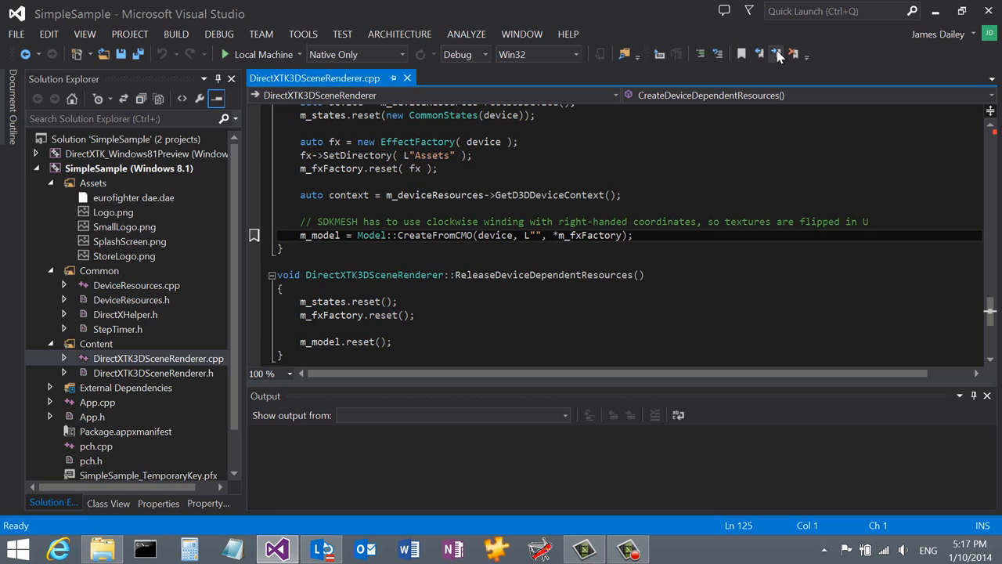
pyautogui.write('eurofighter dae.cmo')
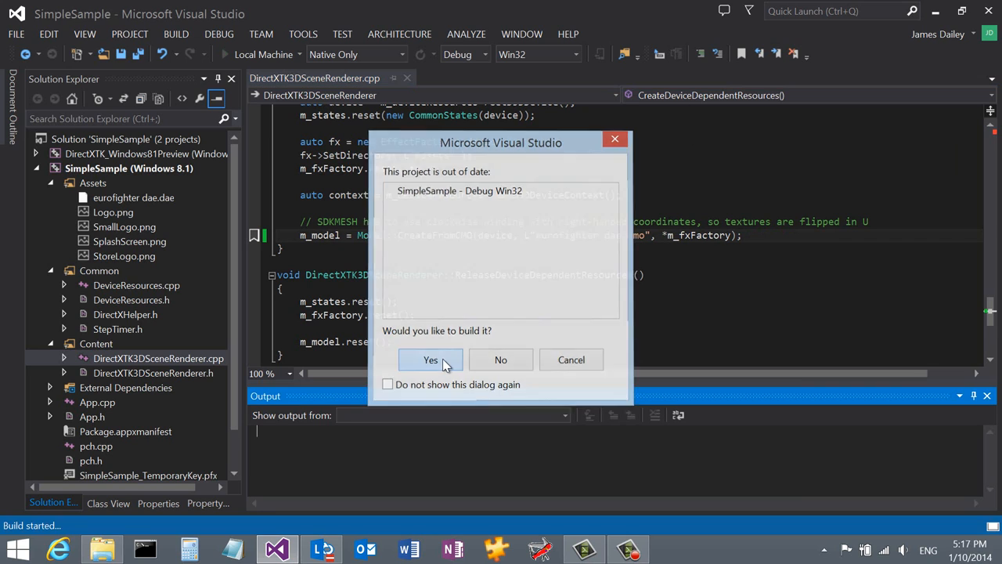
# Accept building the out-of-date project so the jet renders on blue.
pyautogui.click(430, 359)
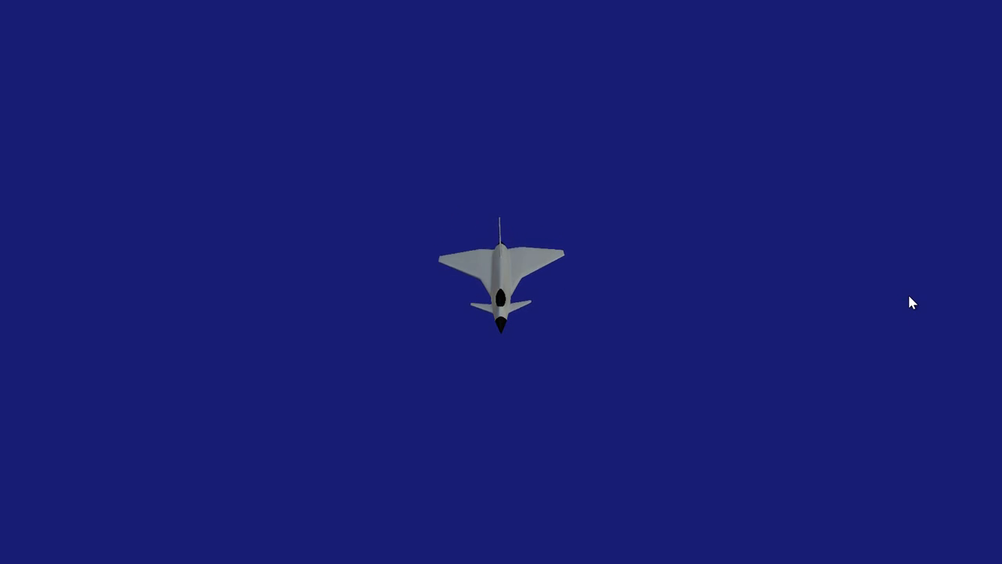